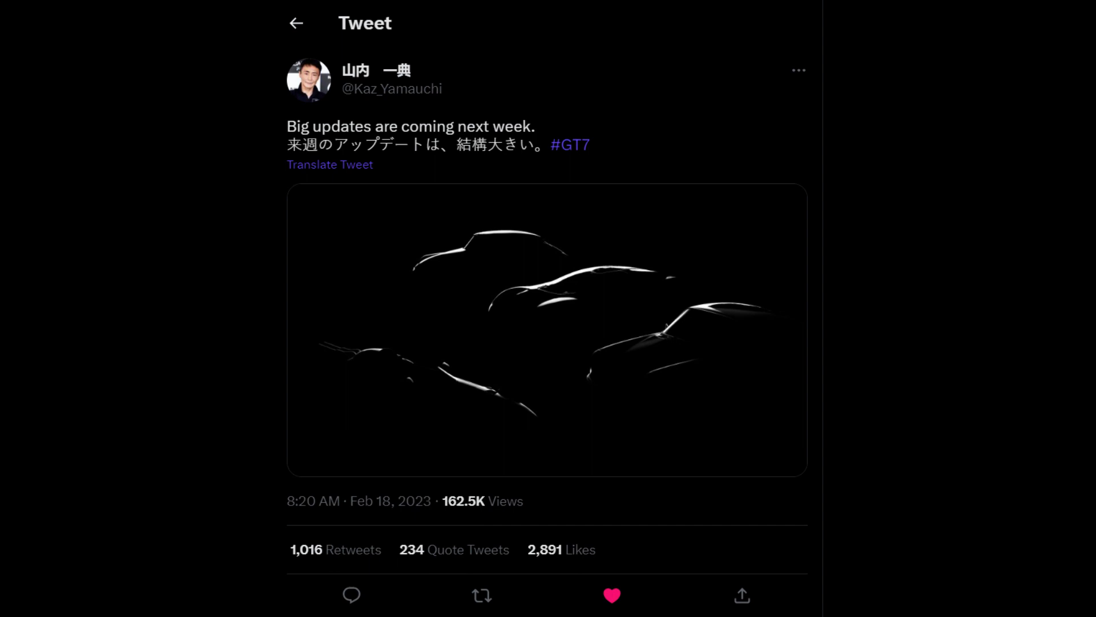
left_click(547, 330)
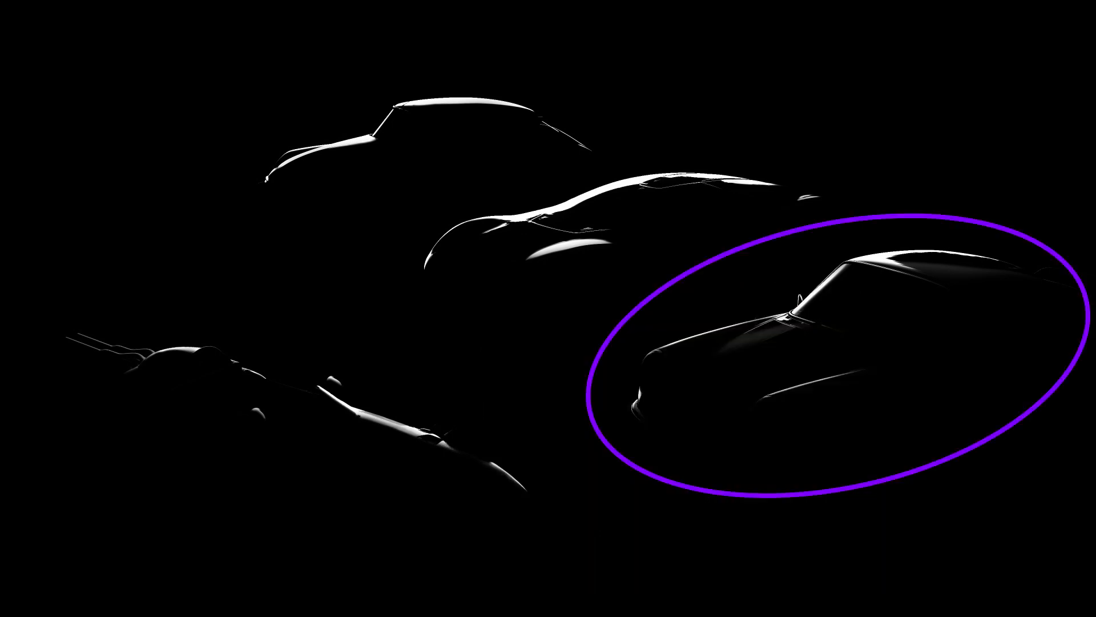